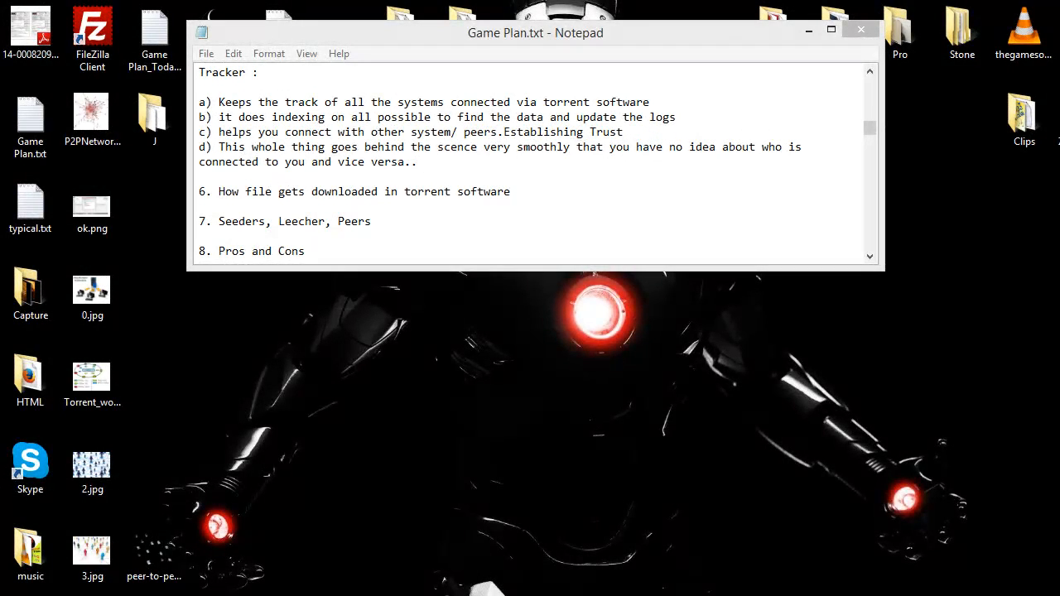
{"action": "mouse_move", "coordinate": [574, 207]}
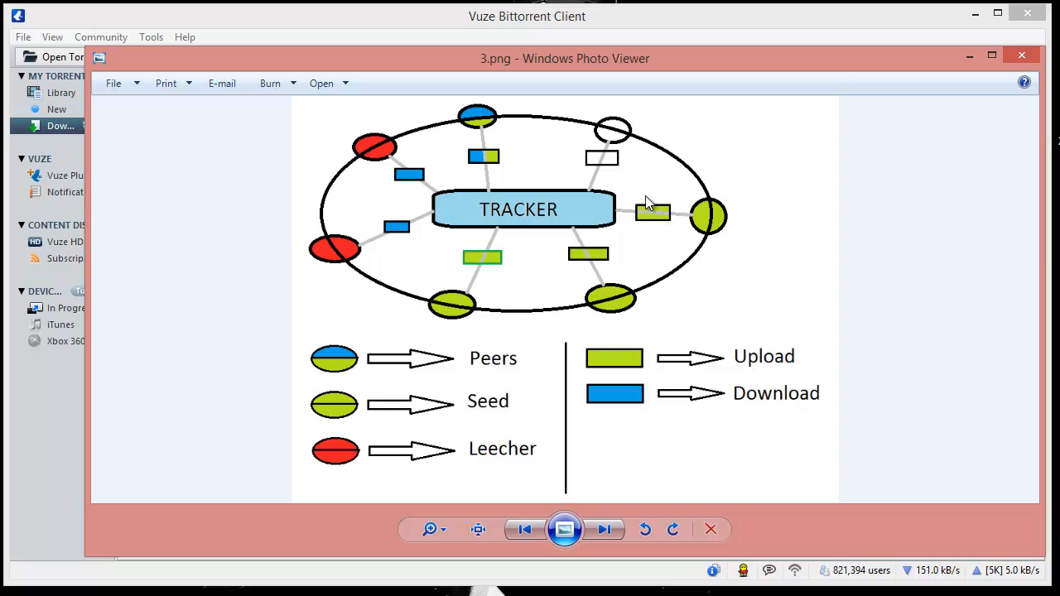
- Advance to the 4.png fully connected peer diagram, then close Windows Photo Viewer
{"action": "left_click", "coordinate": [603, 529]}
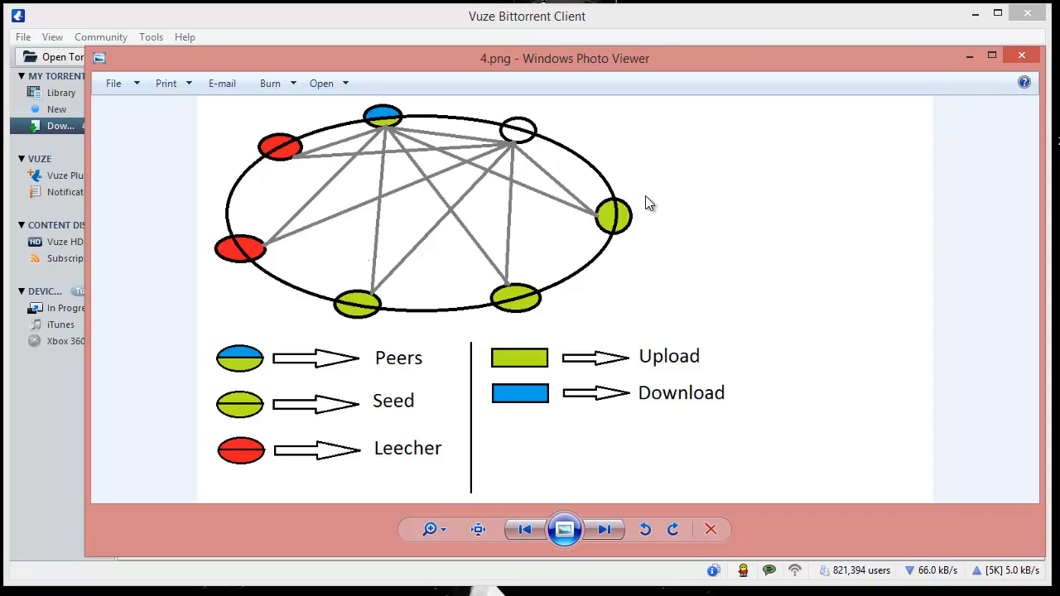
{"action": "left_click", "coordinate": [605, 530]}
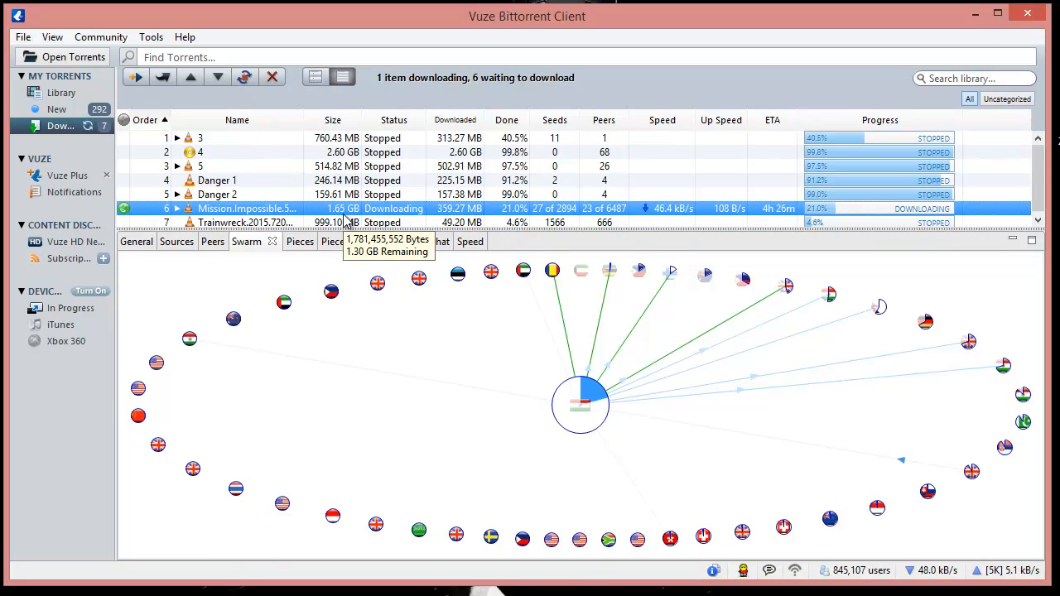
- Show the Piece Map after a brief look at Swarm, scrolling through owned and missing pieces
{"action": "left_click", "coordinate": [326, 241]}
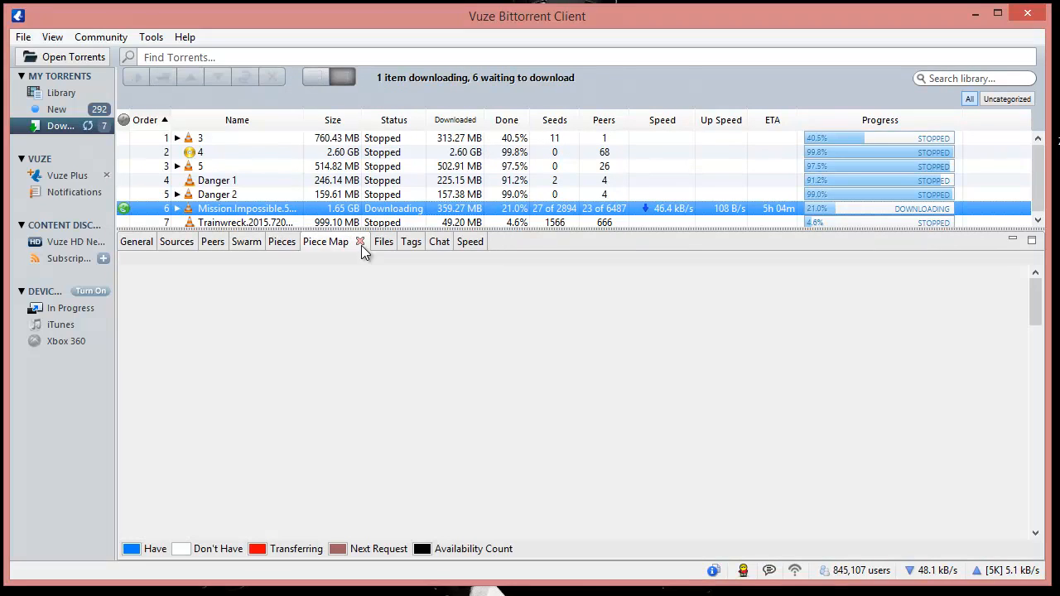
{"action": "left_click", "coordinate": [325, 241]}
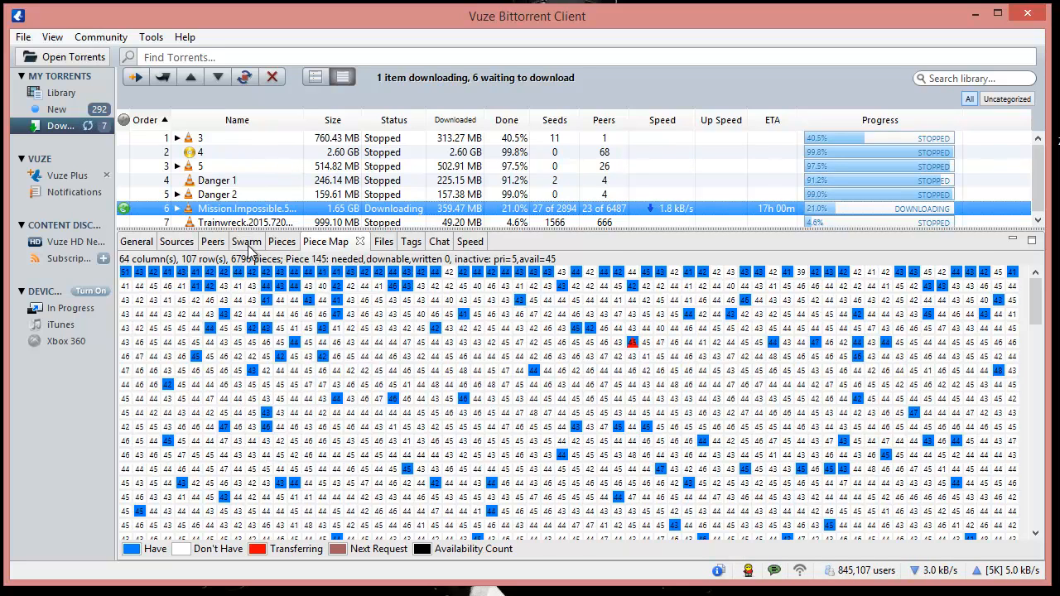
{"action": "left_click", "coordinate": [247, 241]}
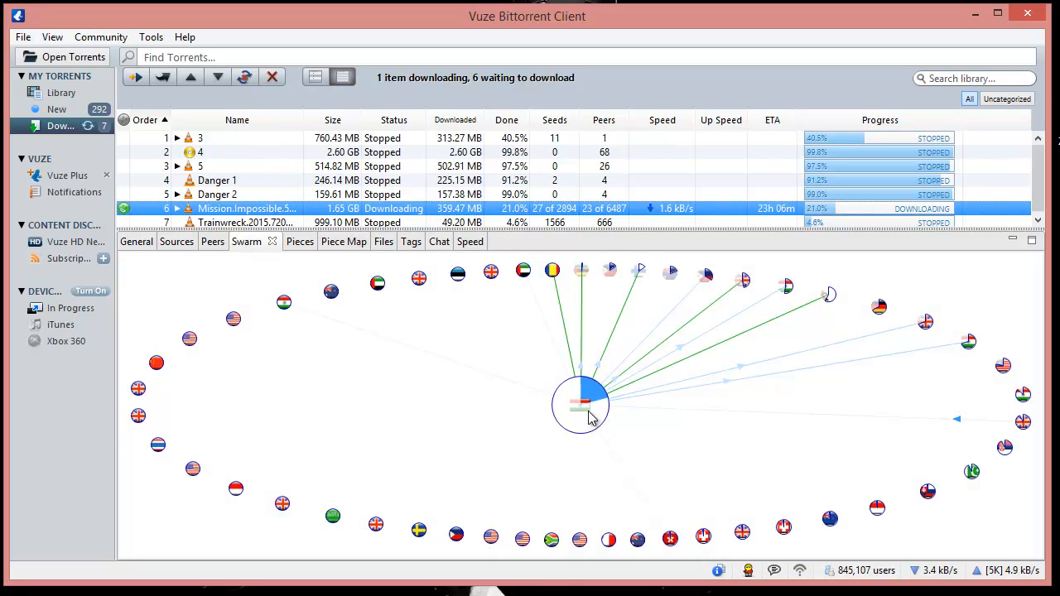
{"action": "mouse_move", "coordinate": [352, 253]}
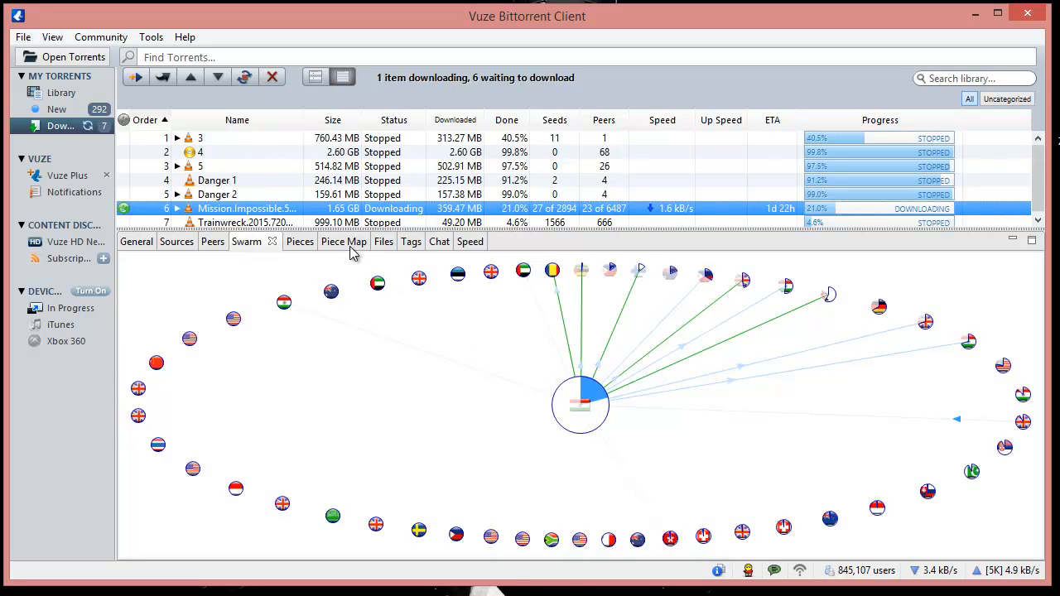
{"action": "left_click", "coordinate": [342, 241]}
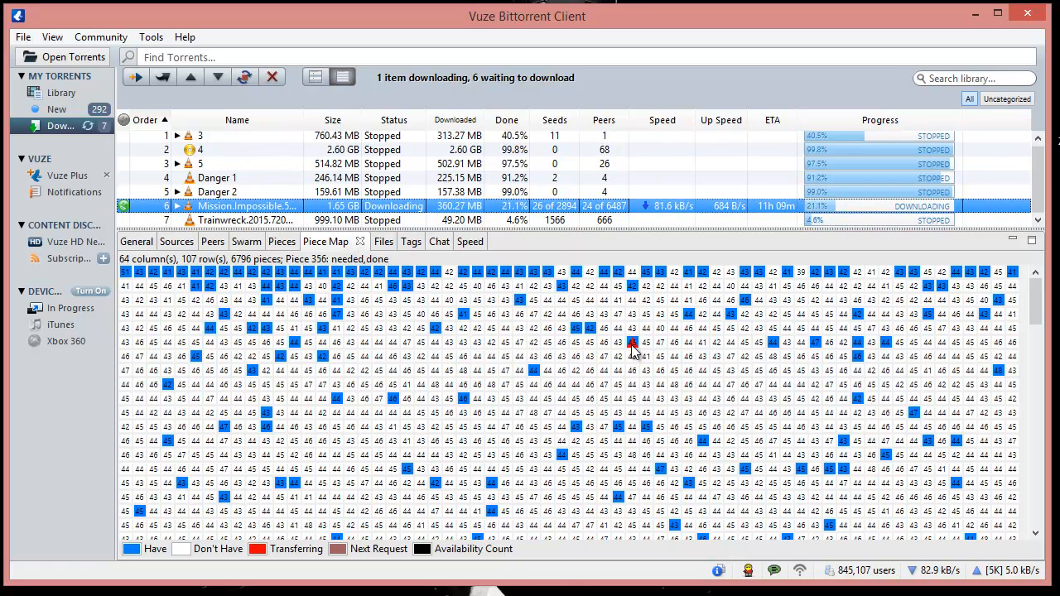
{"action": "scroll", "scroll_direction": "down", "scroll_amount": 3}
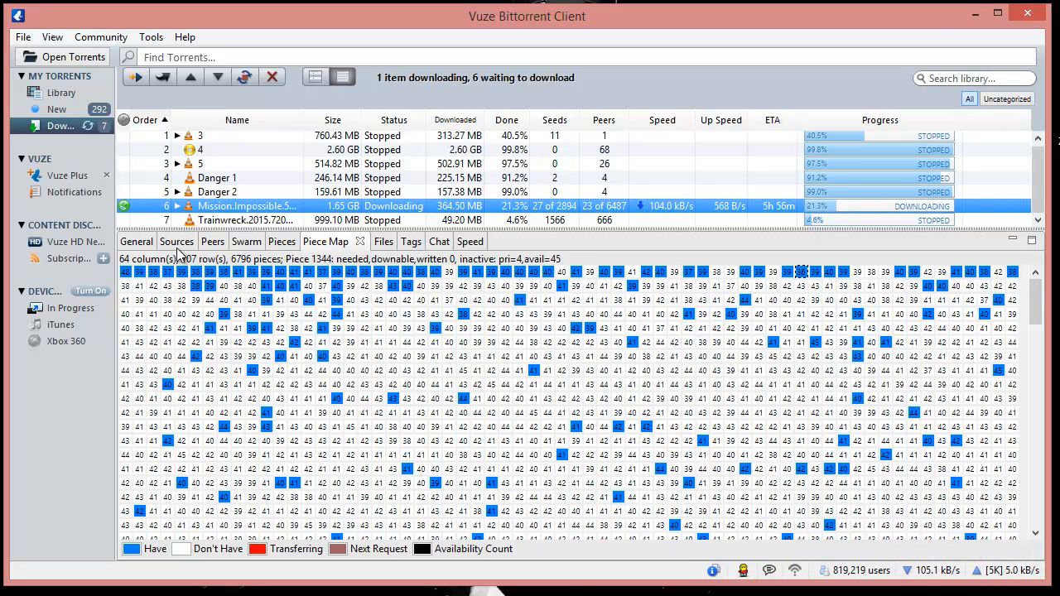
- View General transfer details, then the Sources list of trackers, DHT and LAN with counts
{"action": "left_click", "coordinate": [136, 241]}
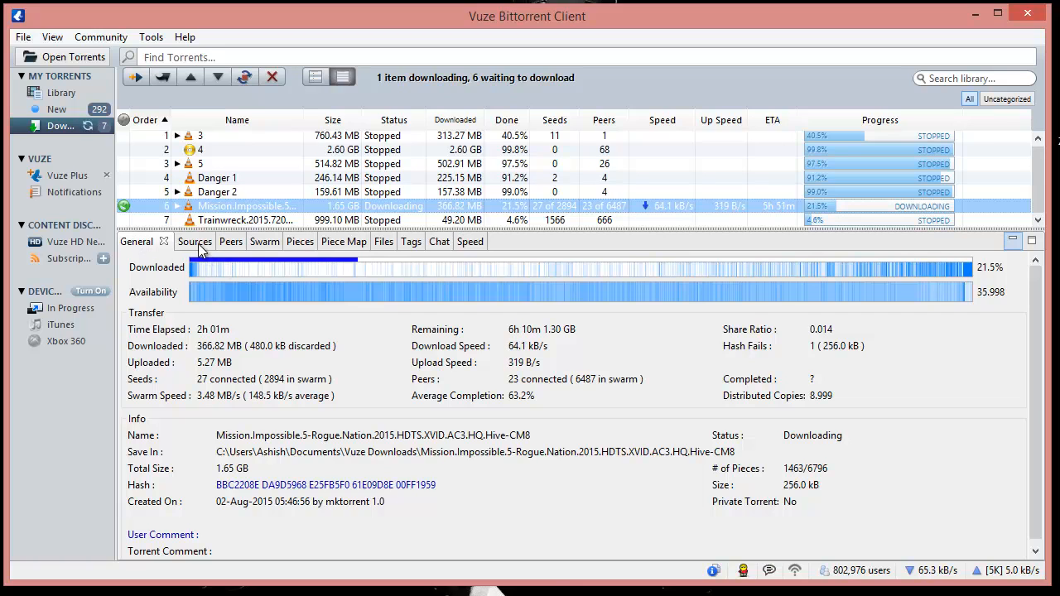
{"action": "left_click", "coordinate": [177, 241]}
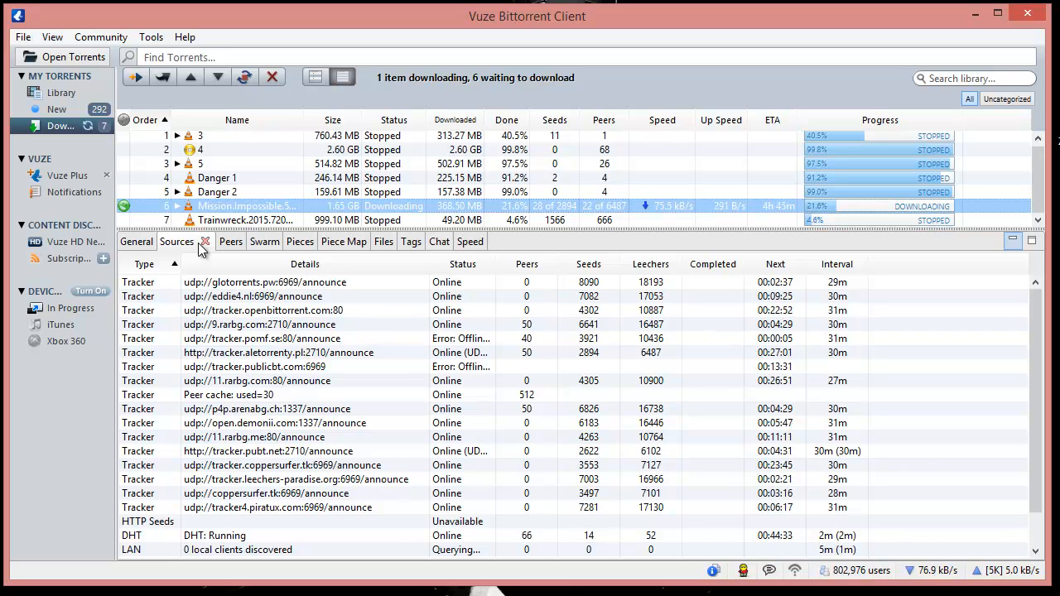
- Check the Peers list and Swarm, then show in-progress Pieces with block completion
{"action": "left_click", "coordinate": [230, 241]}
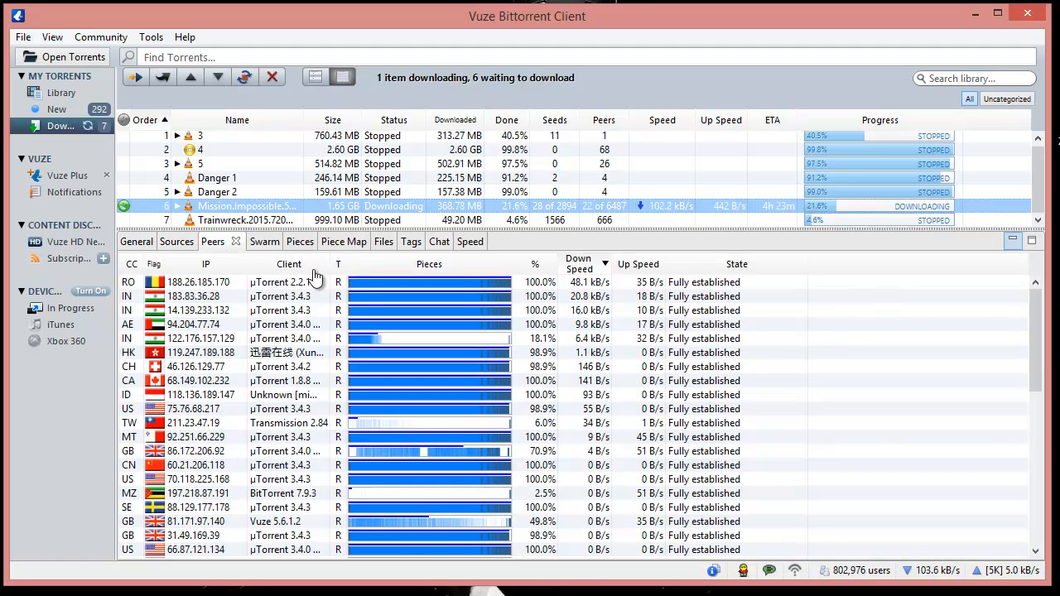
{"action": "left_click", "coordinate": [247, 241]}
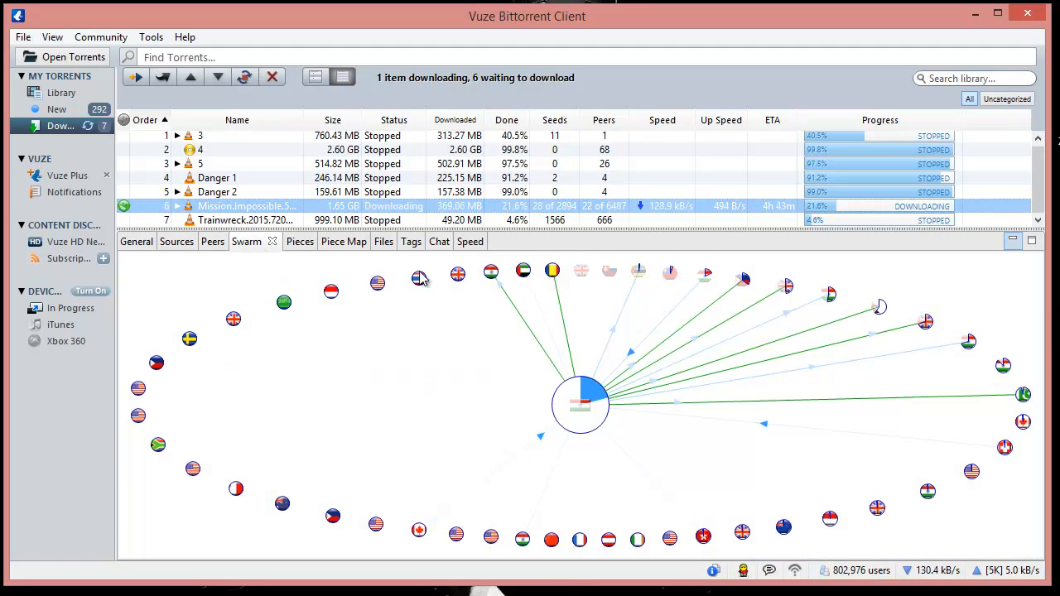
{"action": "left_click", "coordinate": [212, 241]}
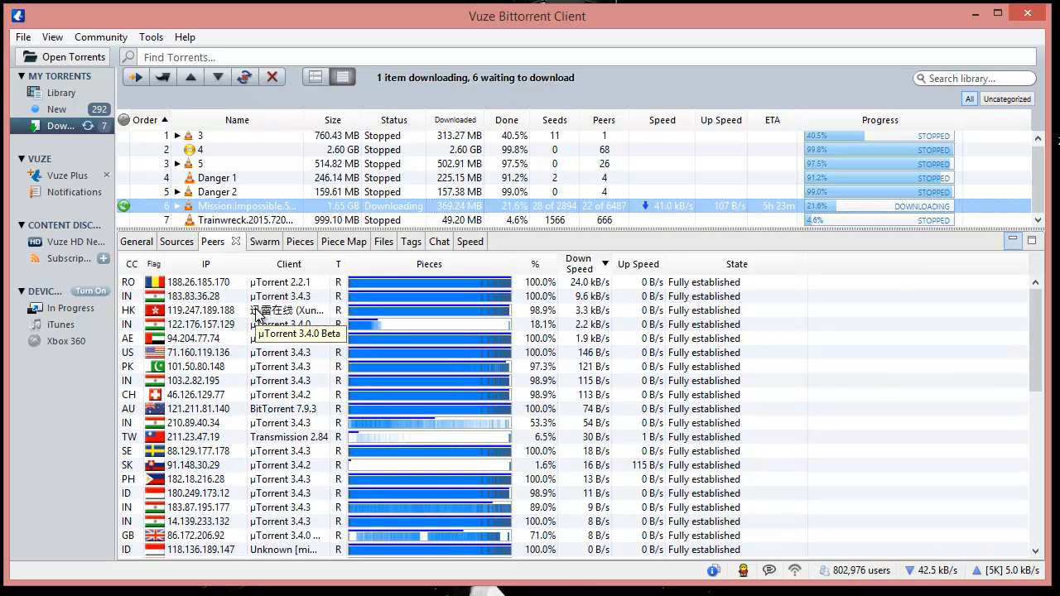
{"action": "left_click", "coordinate": [283, 241]}
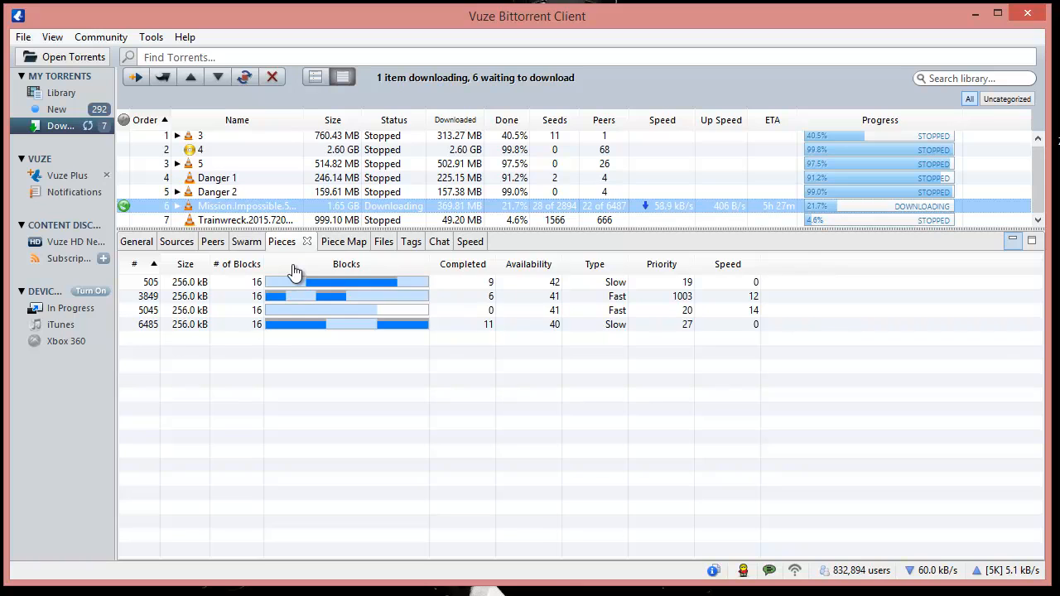
- Step through Piece Map and Files to the Speed graph of up, down and swarm rates
{"action": "left_click", "coordinate": [325, 241]}
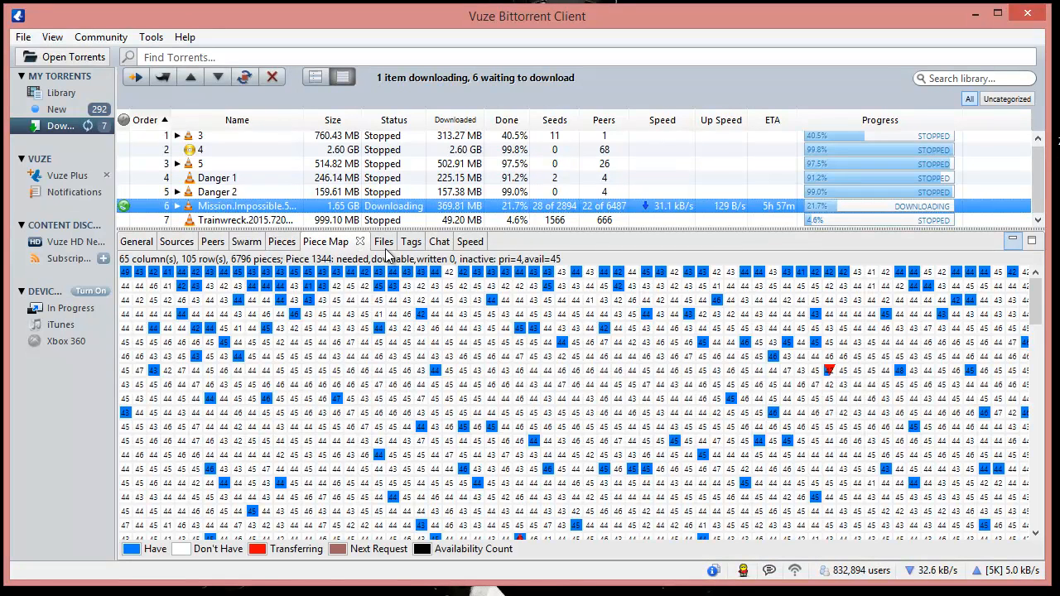
{"action": "left_click", "coordinate": [366, 241]}
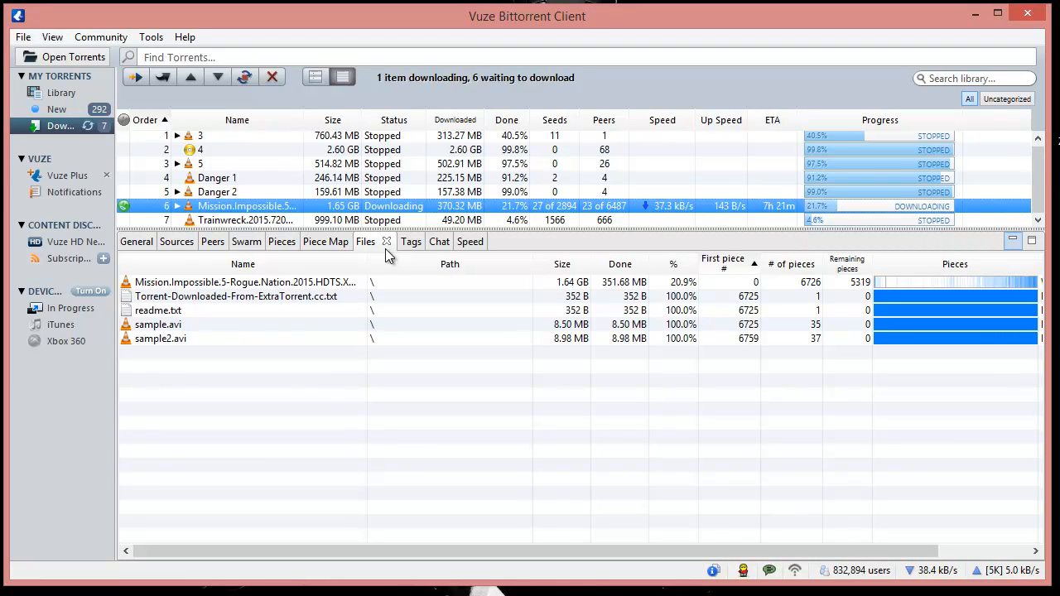
{"action": "left_click", "coordinate": [453, 241]}
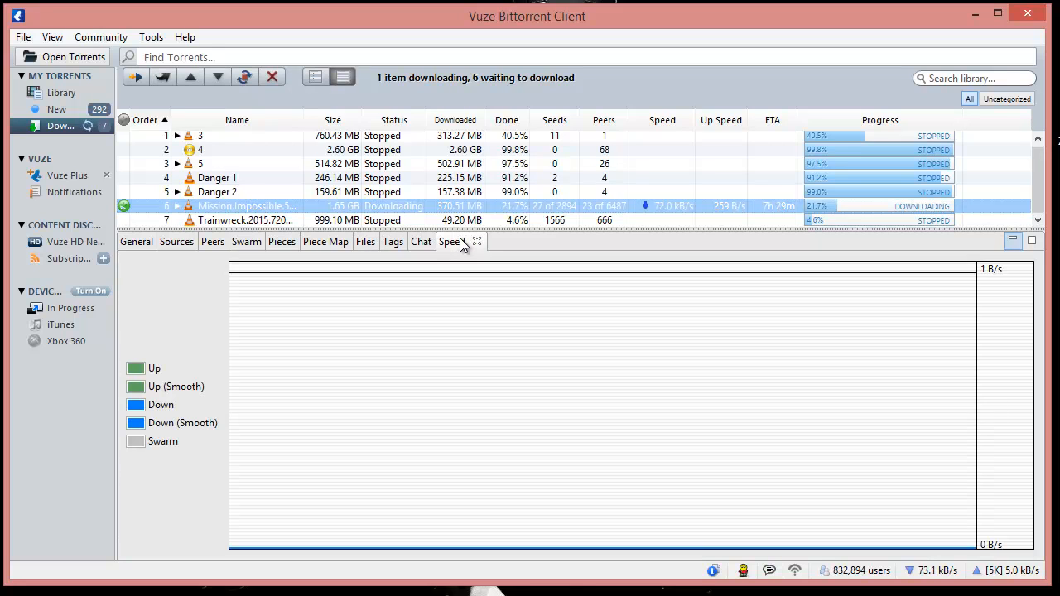
- Look at the torrent's Tags, then open its public Chat with messages and participants
{"action": "left_click", "coordinate": [451, 241]}
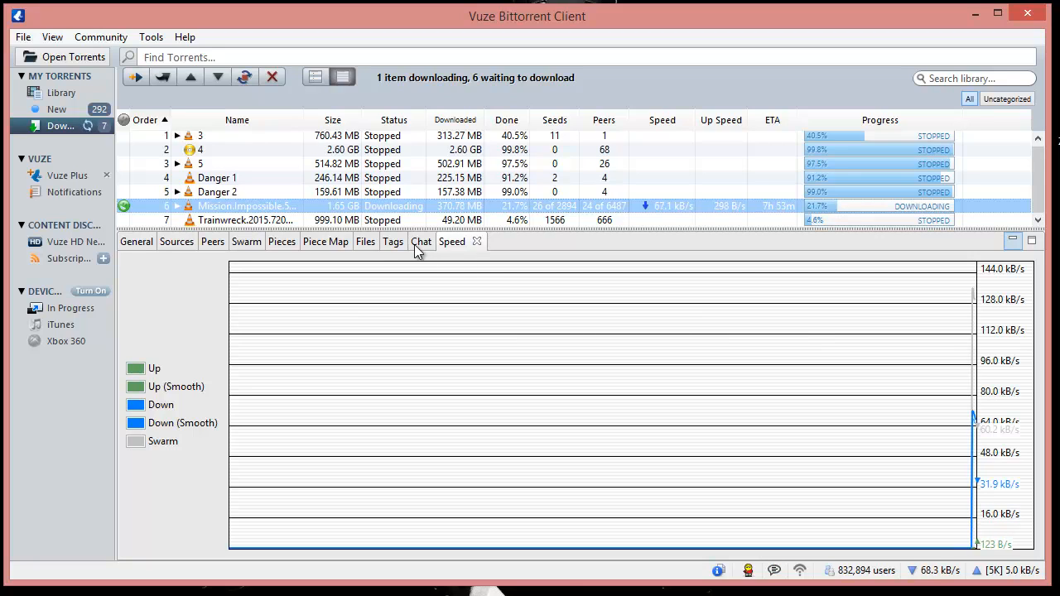
{"action": "left_click", "coordinate": [394, 241]}
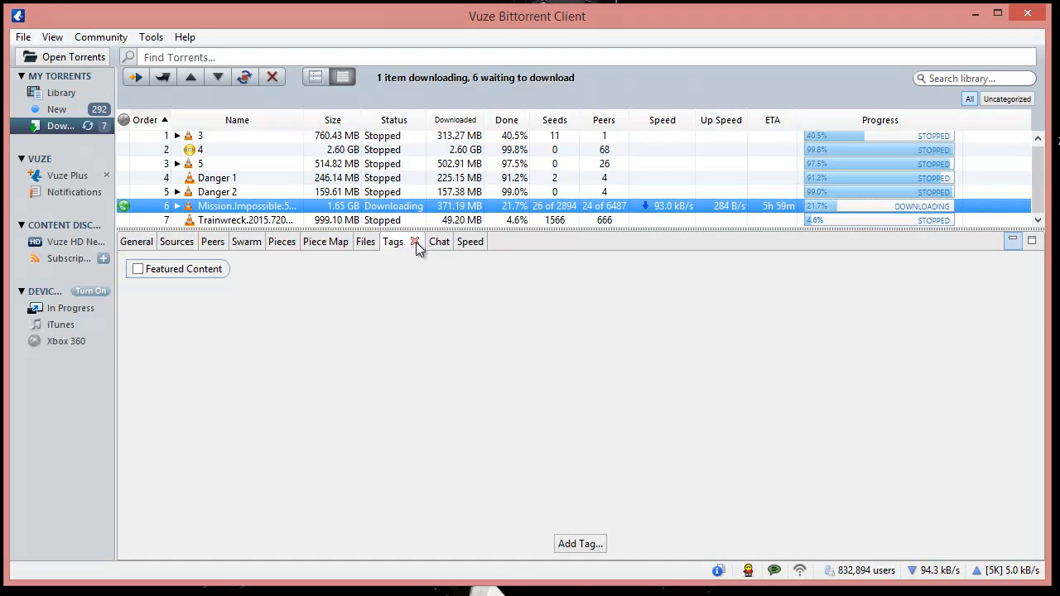
{"action": "left_click", "coordinate": [421, 241]}
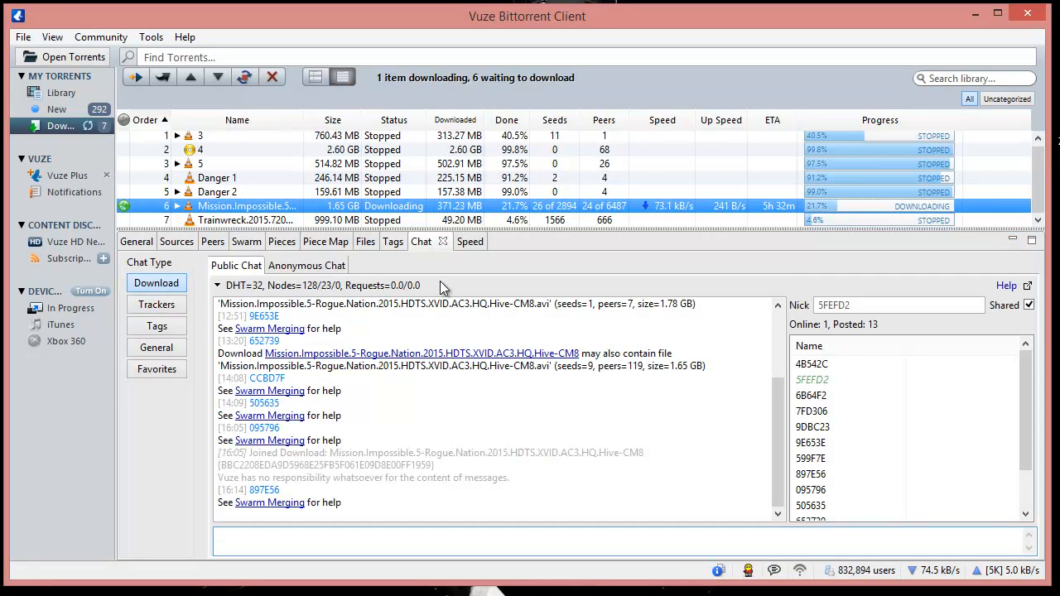